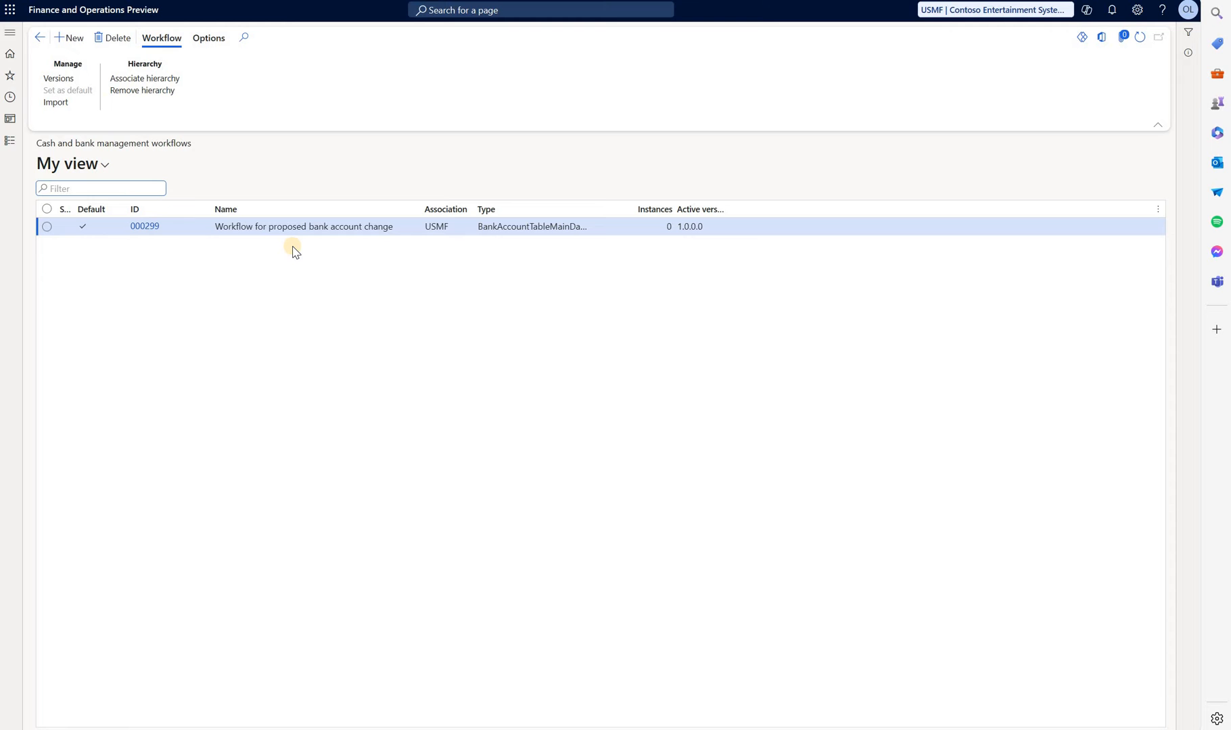
Bring up the modules list from the navigation pane to reach Cash and bank management.
click(100, 188)
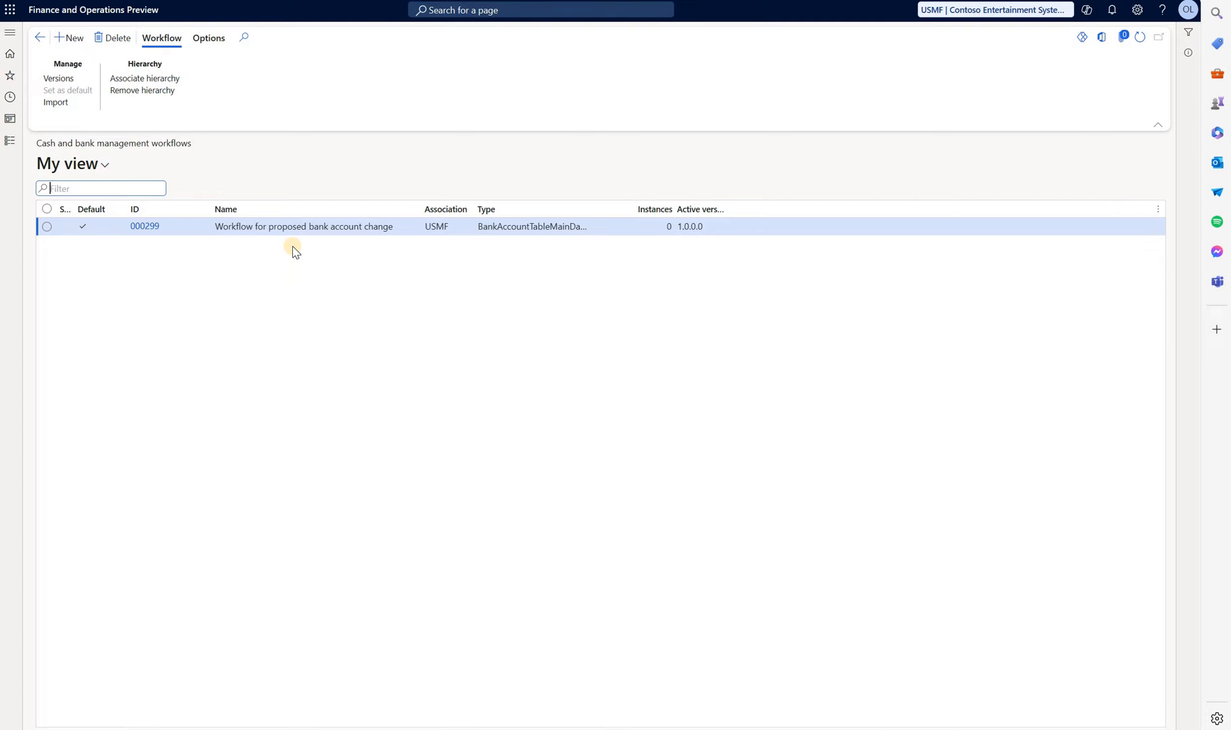
click(8, 32)
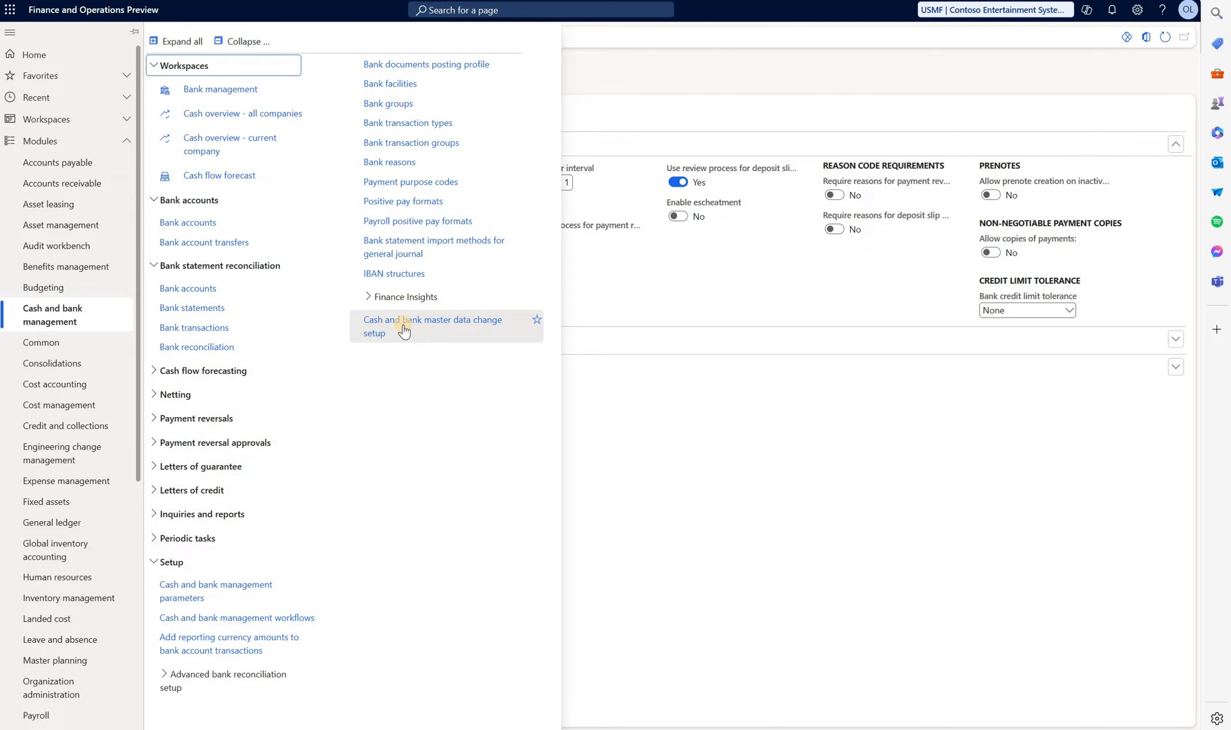
Go into the Cash and bank management pages toward the USMF PAYRL payroll account.
click(430, 326)
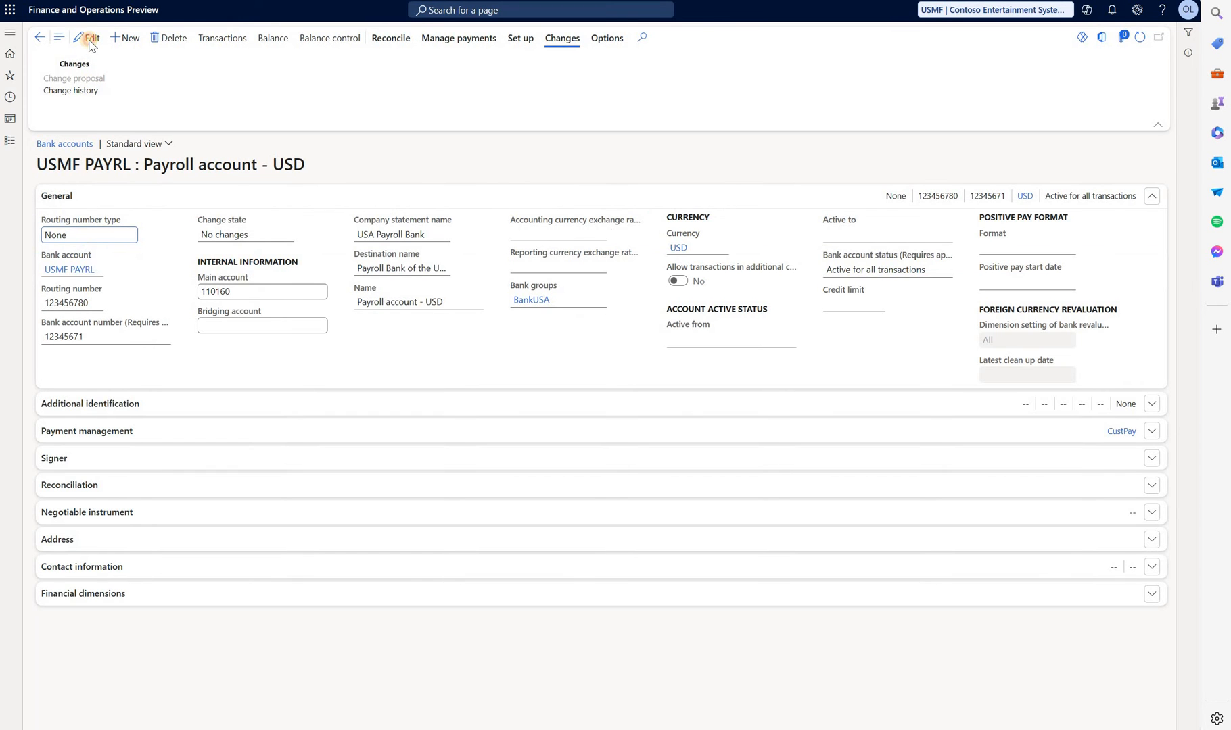
click(90, 38)
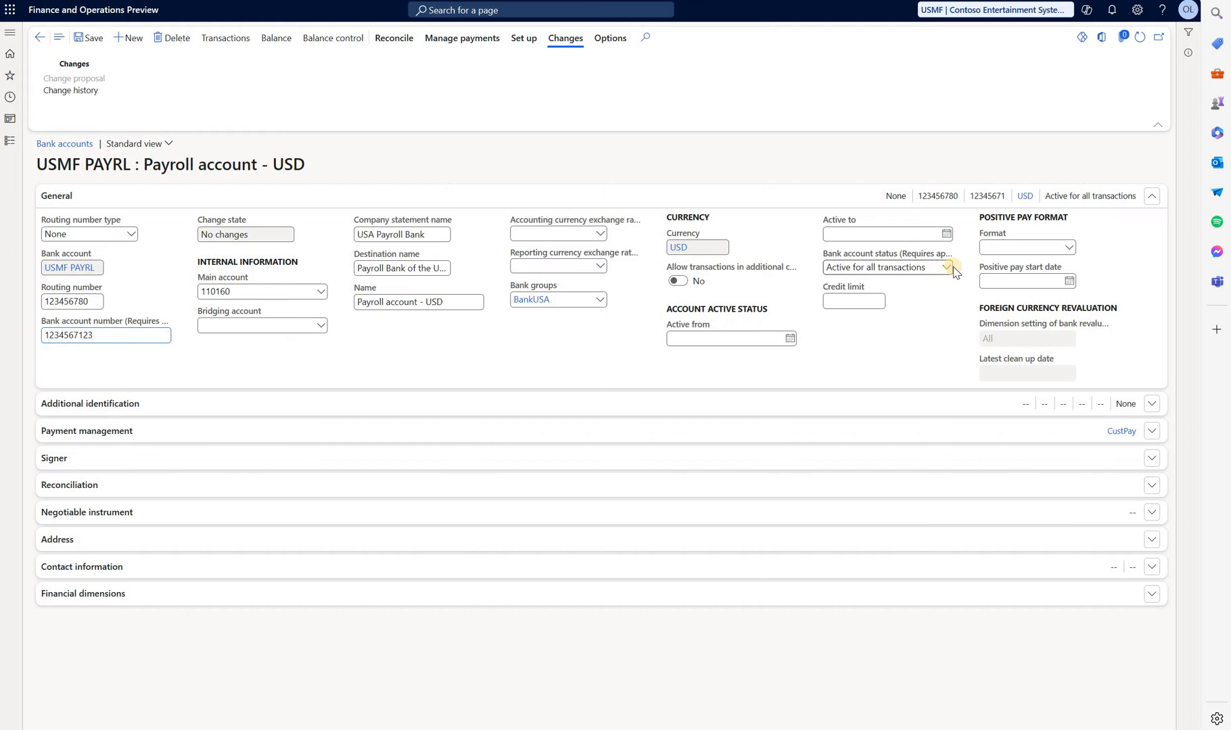
click(944, 267)
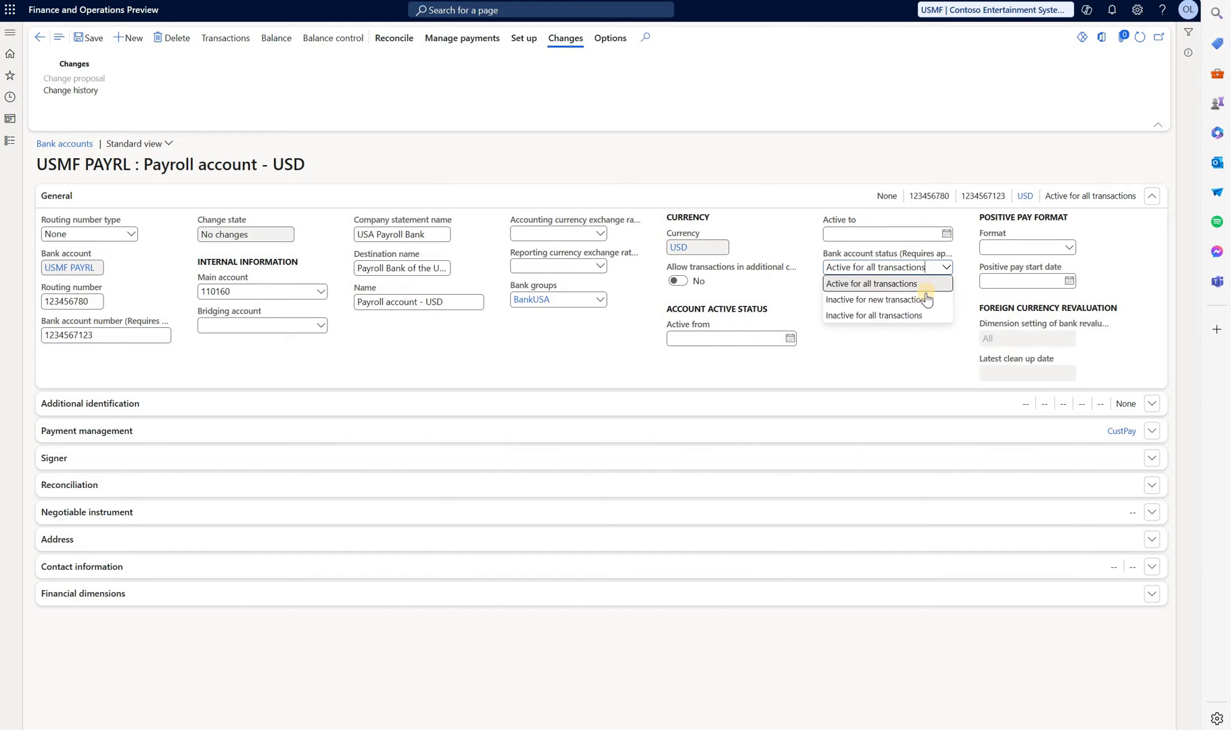
click(873, 301)
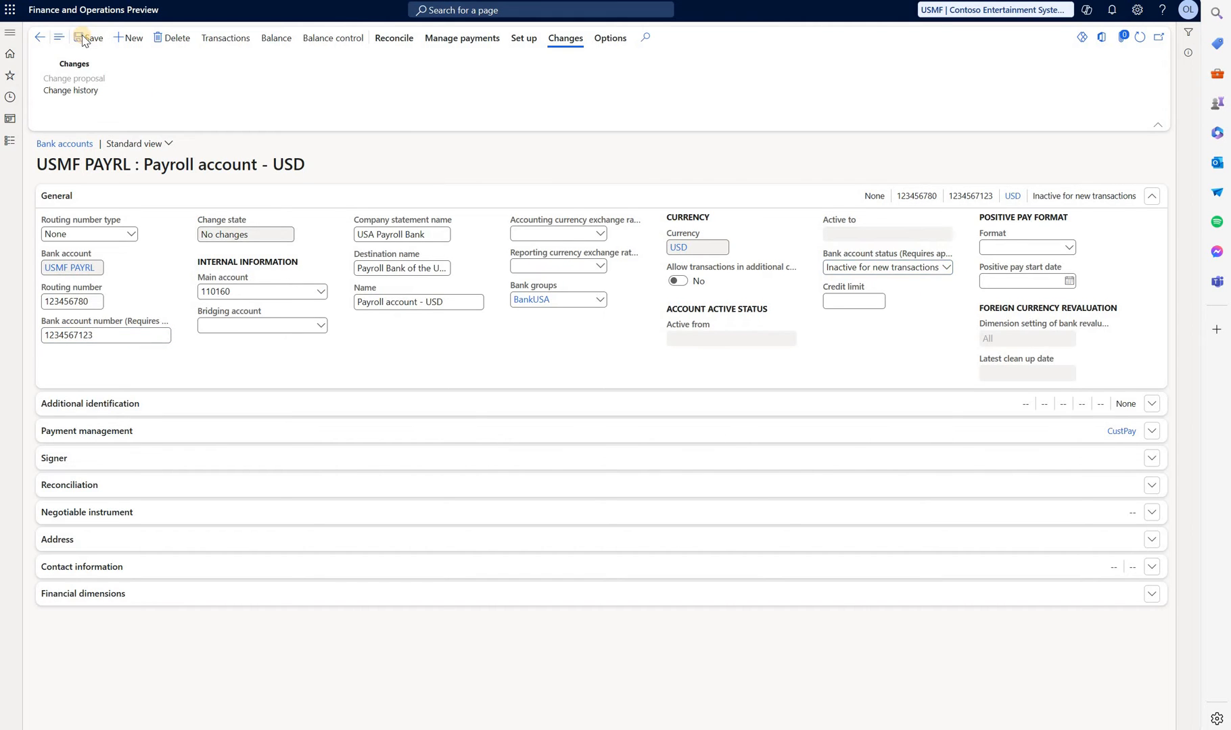
click(71, 79)
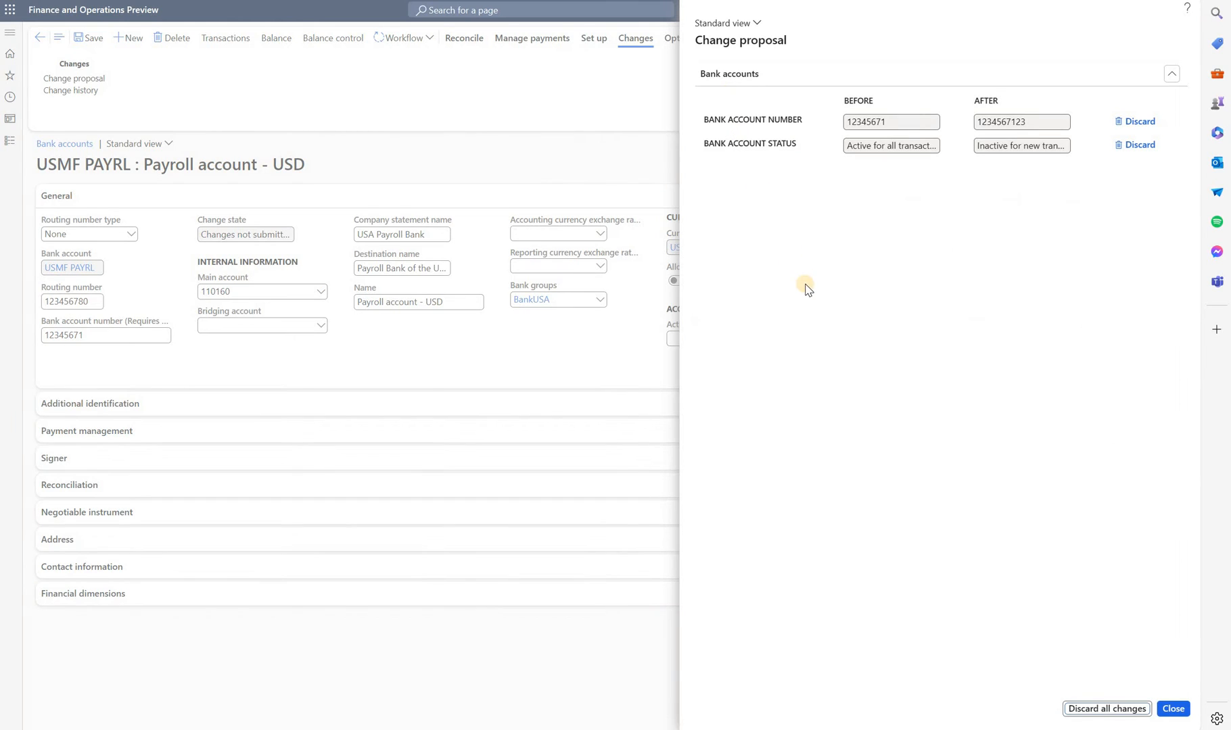
mouse_move(1160, 206)
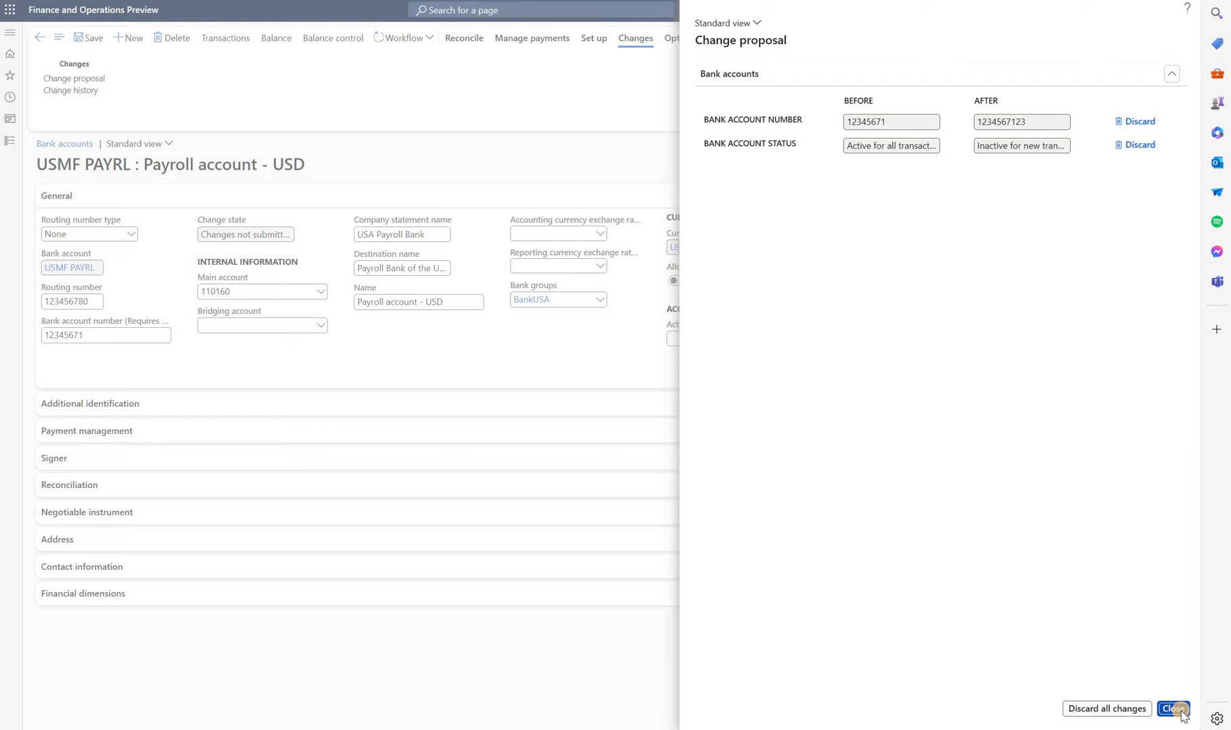
Submit the change proposal to workflow and check its pending status in change history.
click(1174, 708)
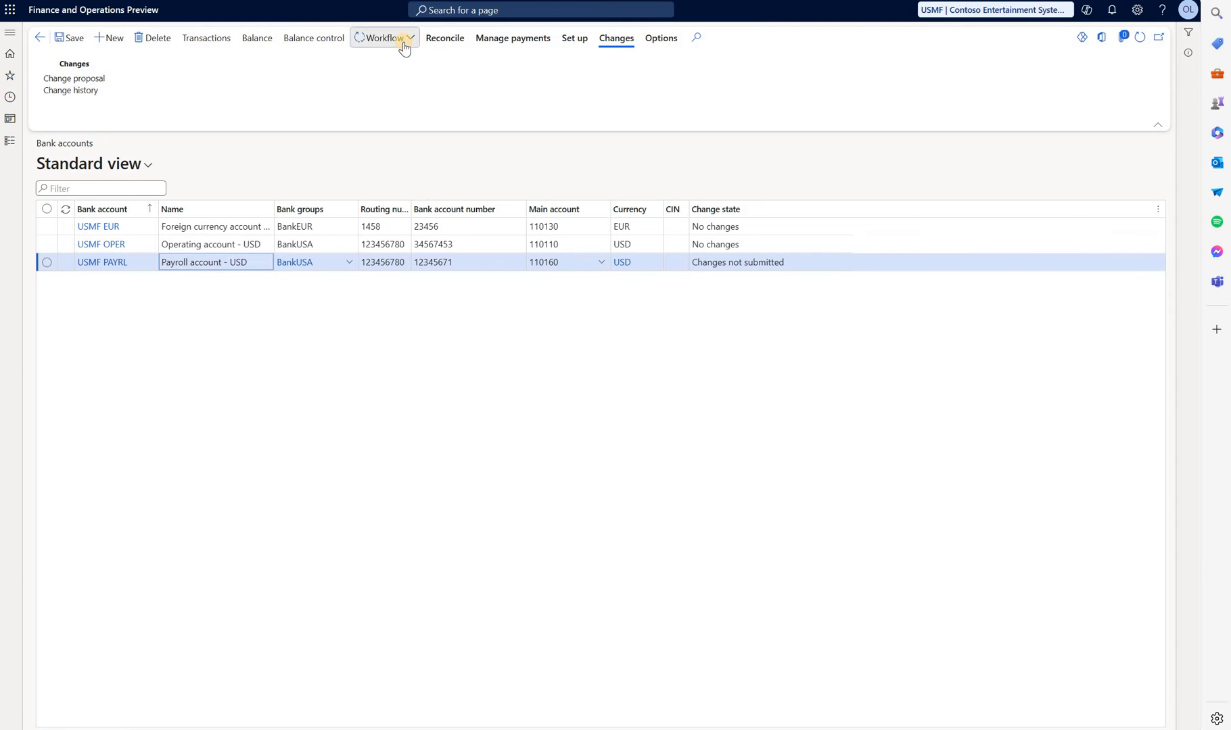
click(387, 38)
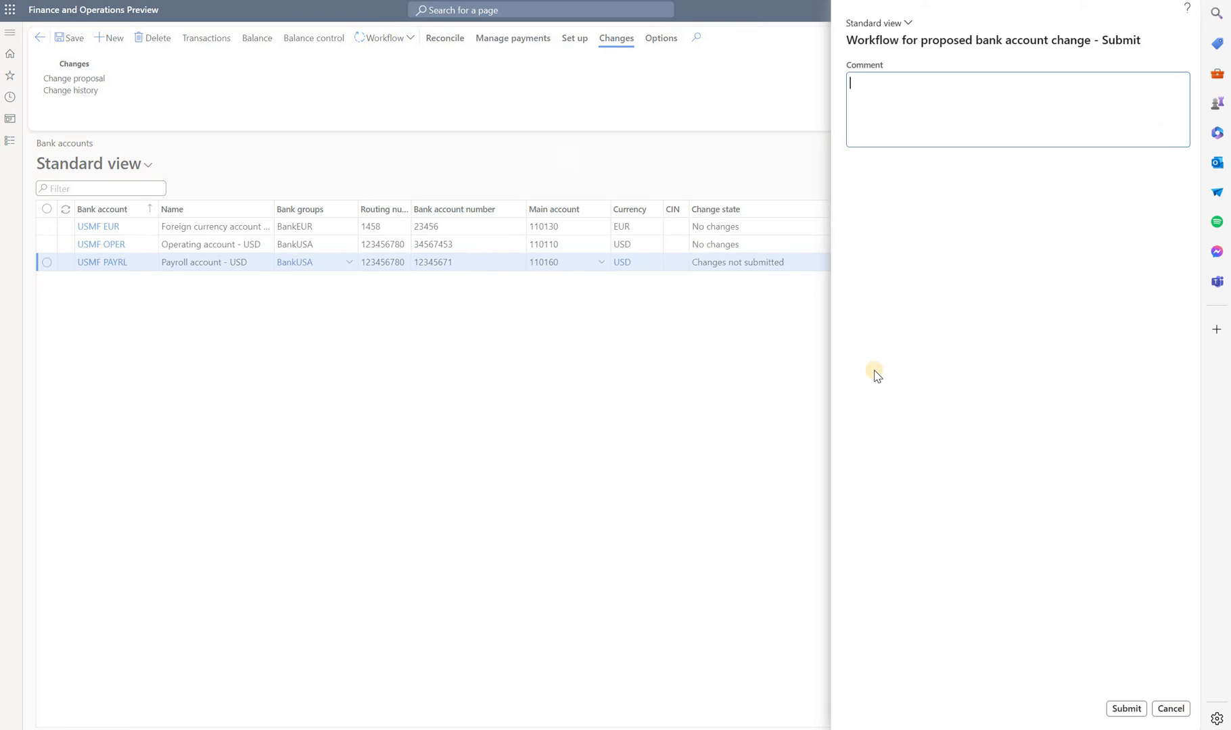
click(1125, 709)
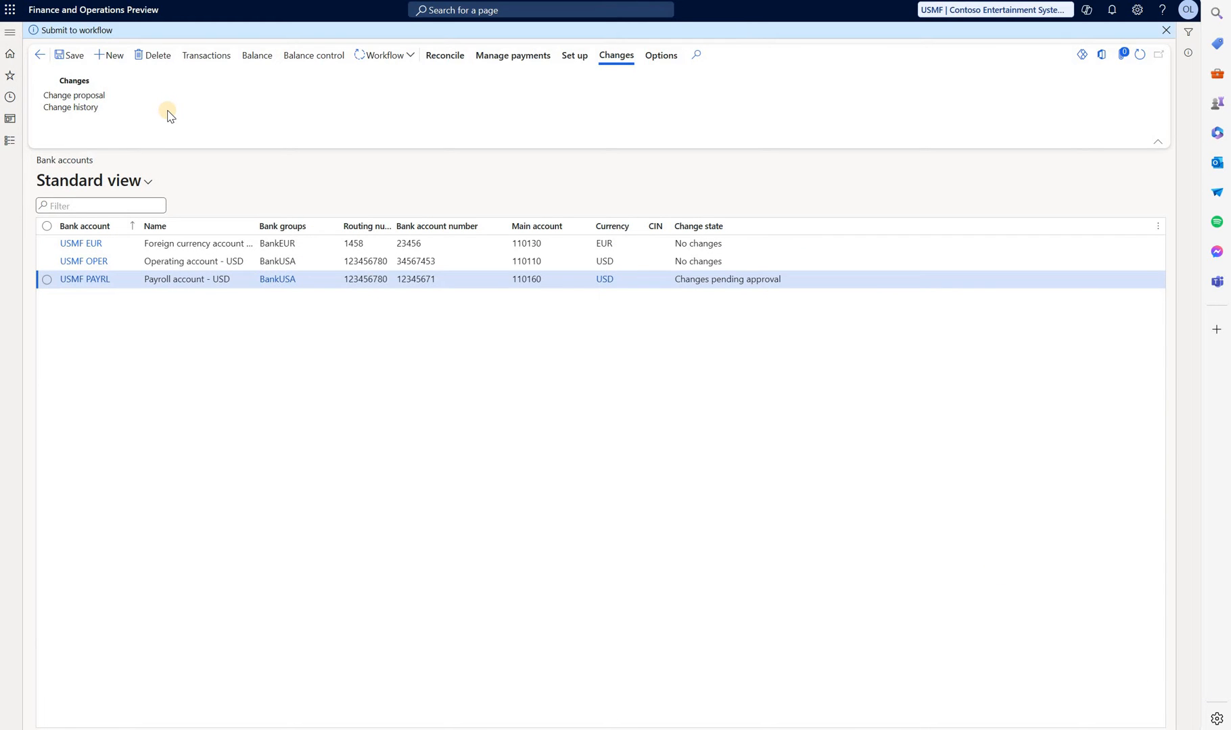
click(71, 106)
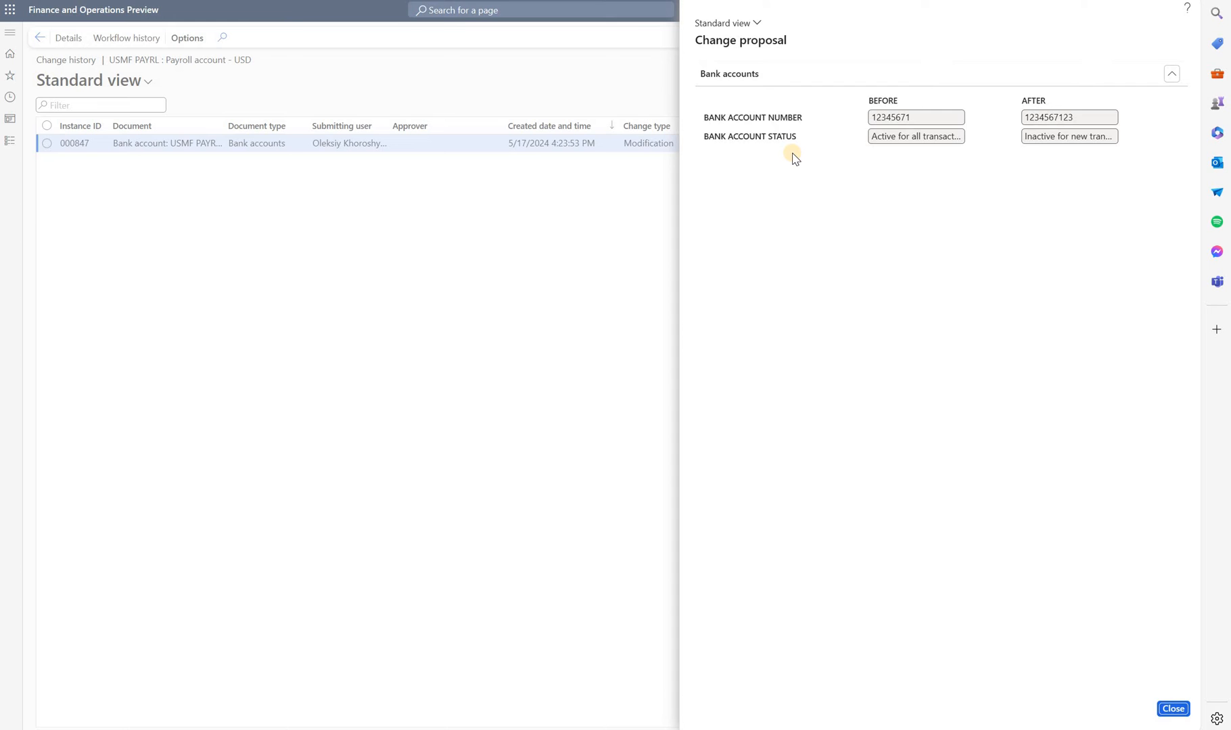
Close the change proposal's before and after details in the change history.
click(1172, 708)
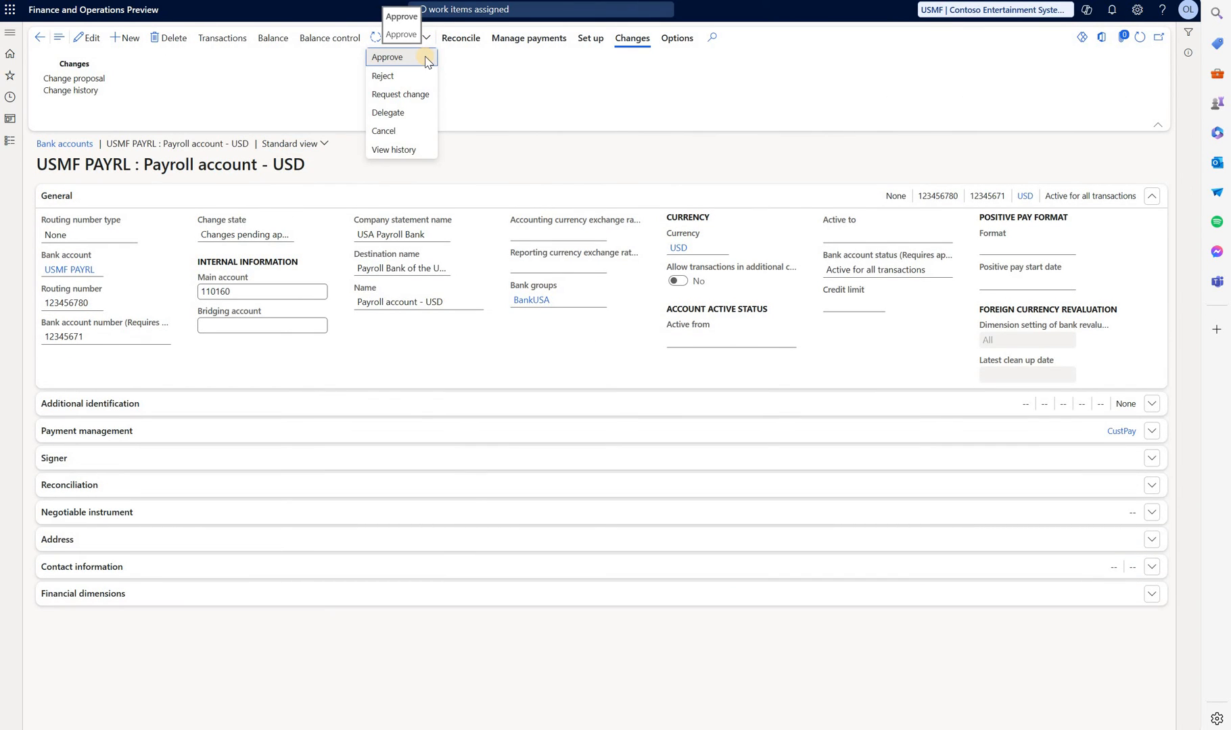
Approve the change proposal, confirm Completed status in change history and return to the record.
click(387, 56)
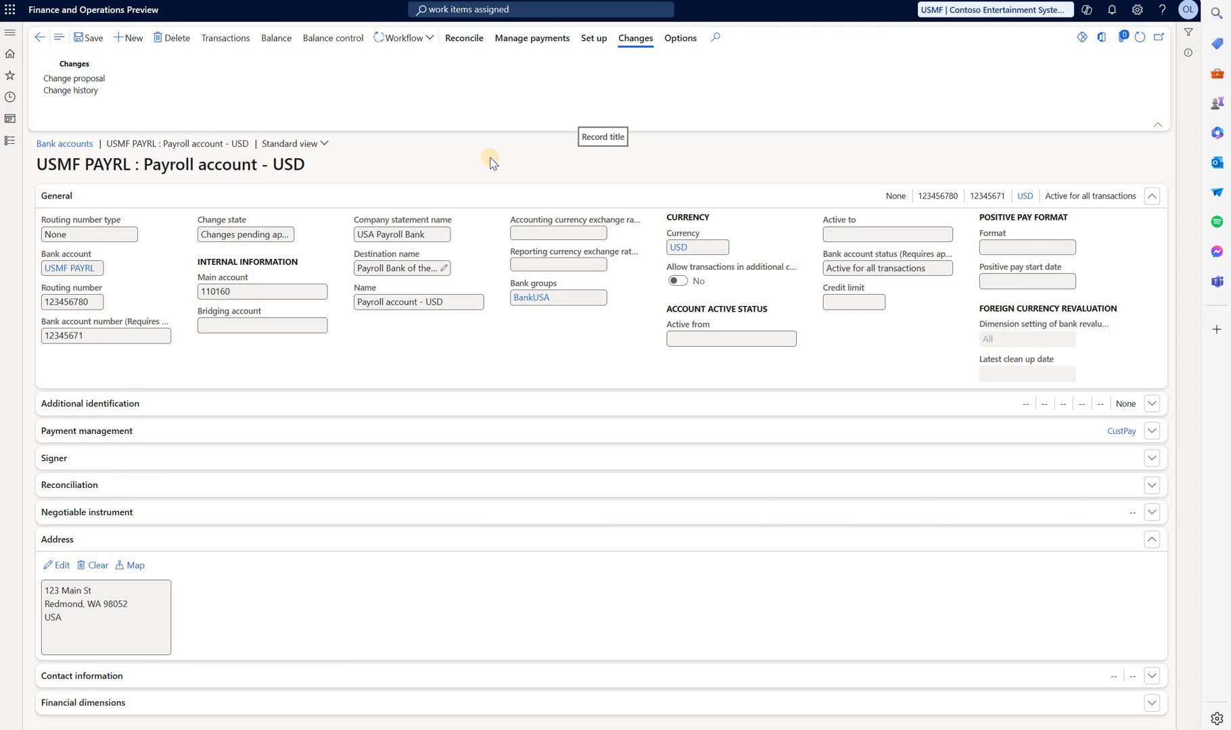
mouse_move(75, 95)
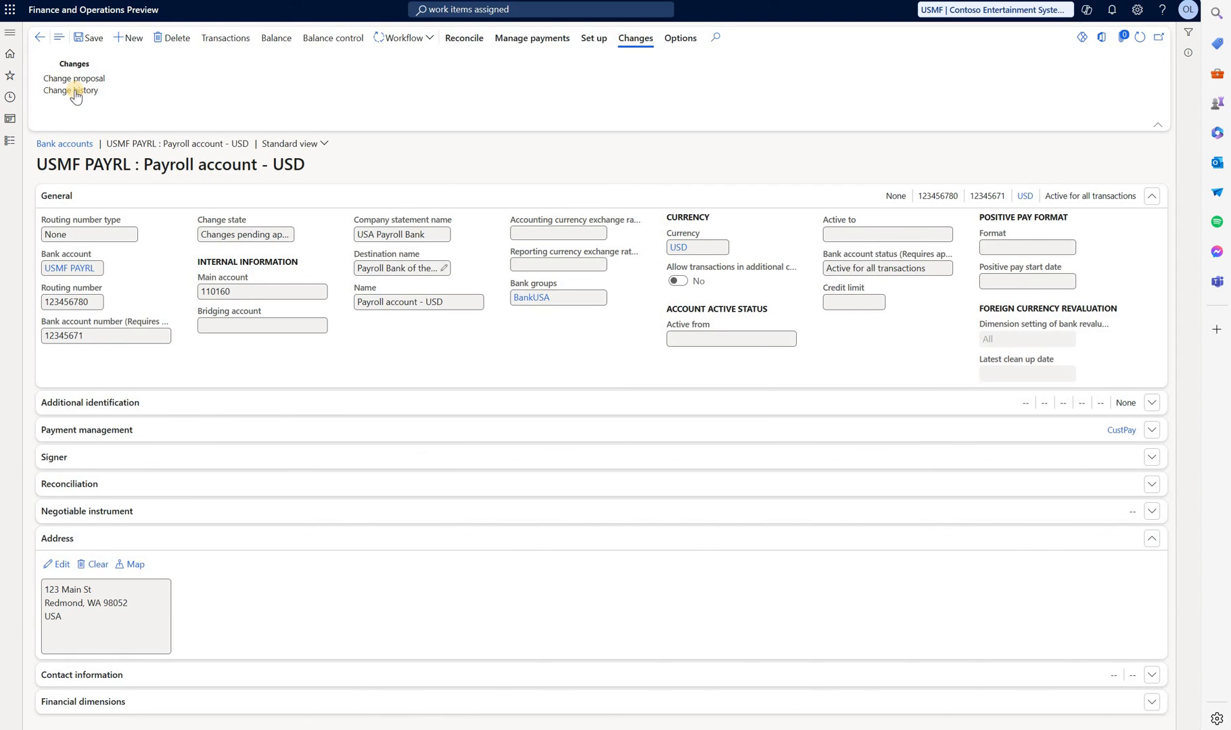
click(69, 91)
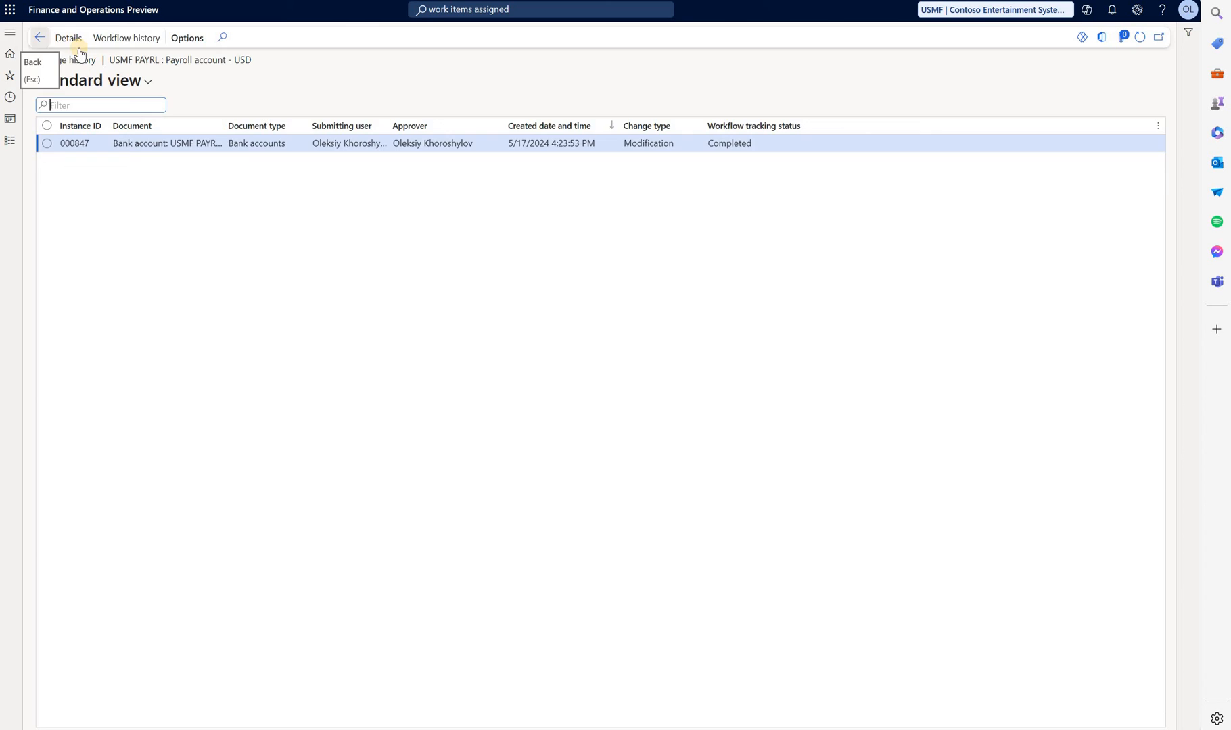
click(41, 38)
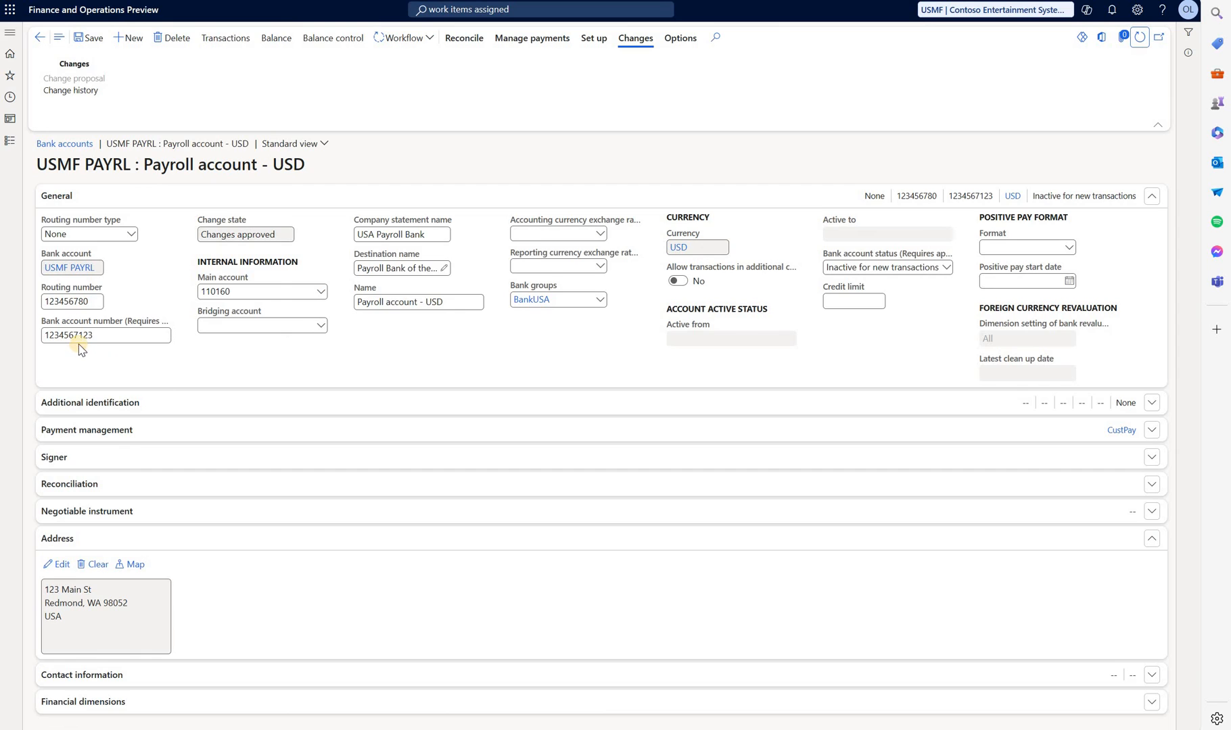
mouse_move(913, 341)
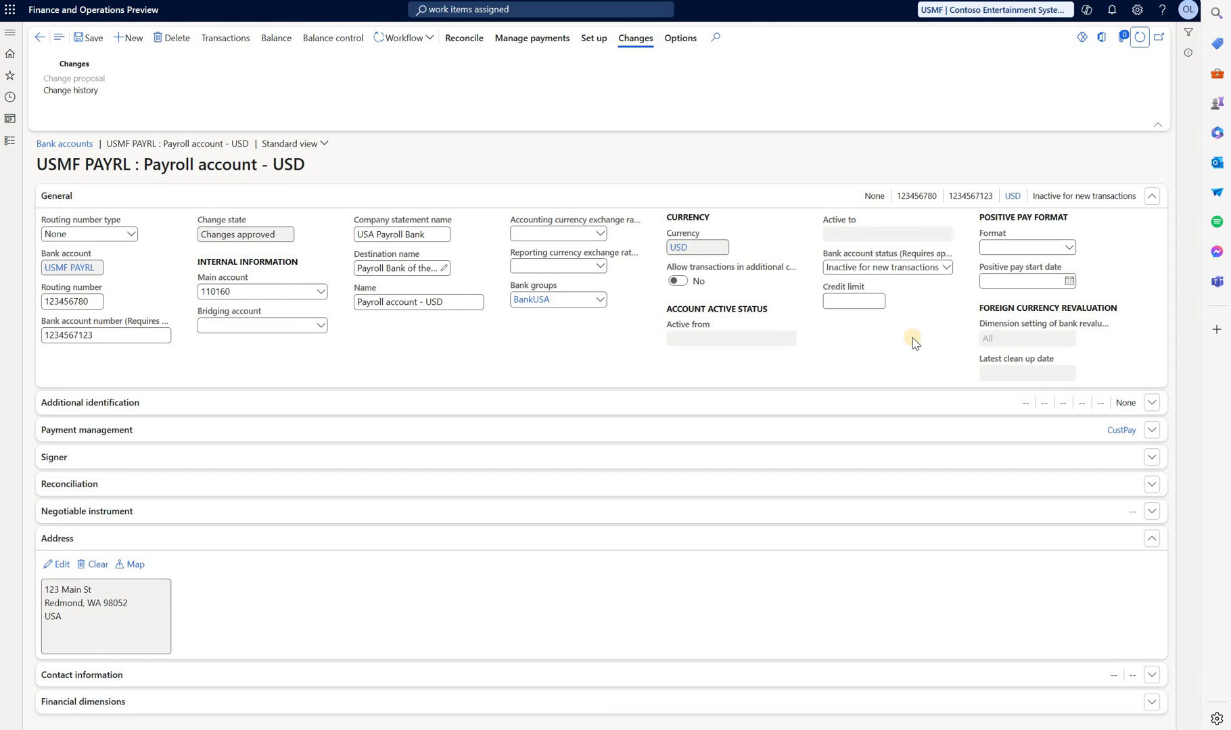
mouse_move(936, 308)
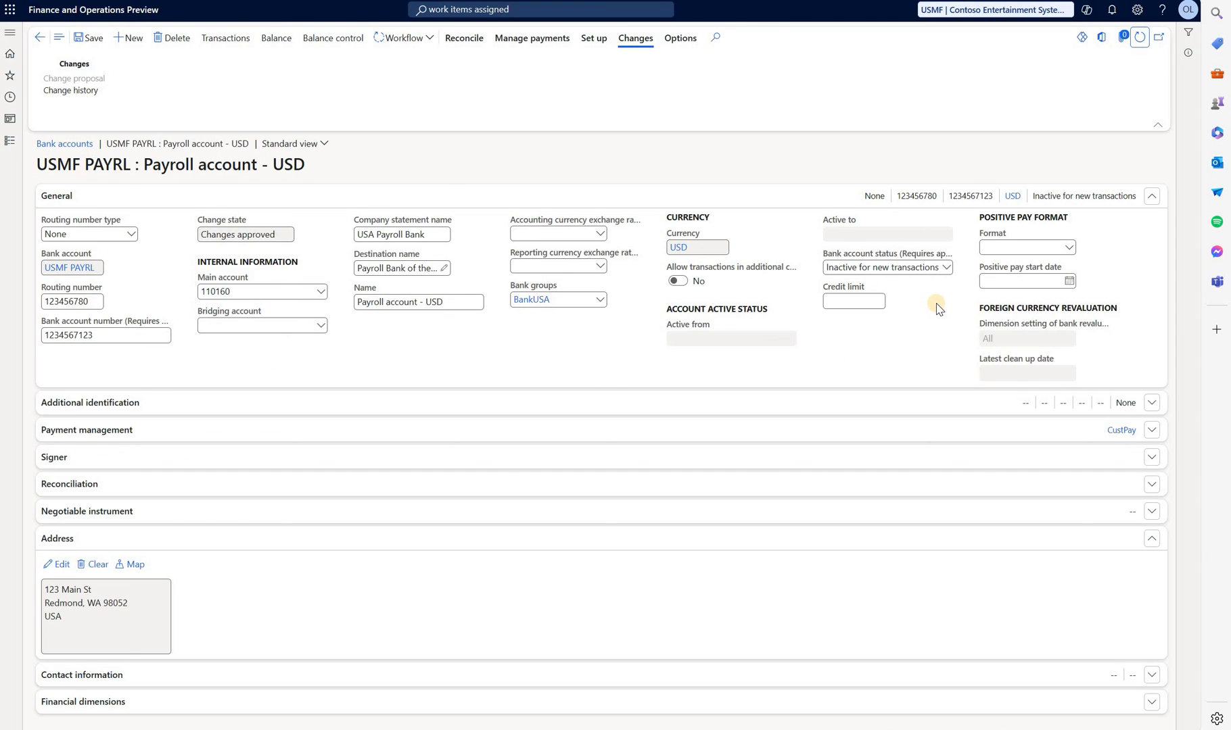